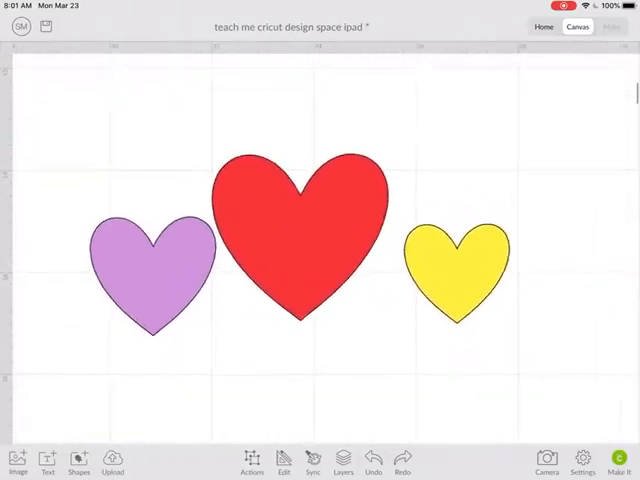
- Select the red heart so it overlaps the purple and yellow hearts
{"action": "left_click", "coordinate": [155, 270]}
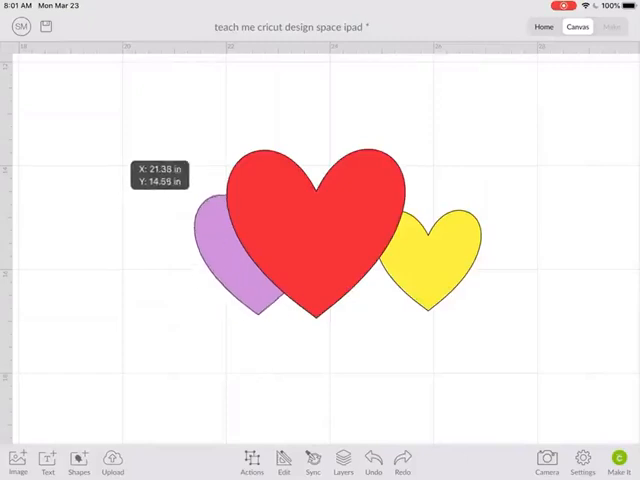
- Slide the purple heart farther left beside the red heart
{"action": "left_click_drag", "start_coordinate": [250, 250], "coordinate": [180, 275]}
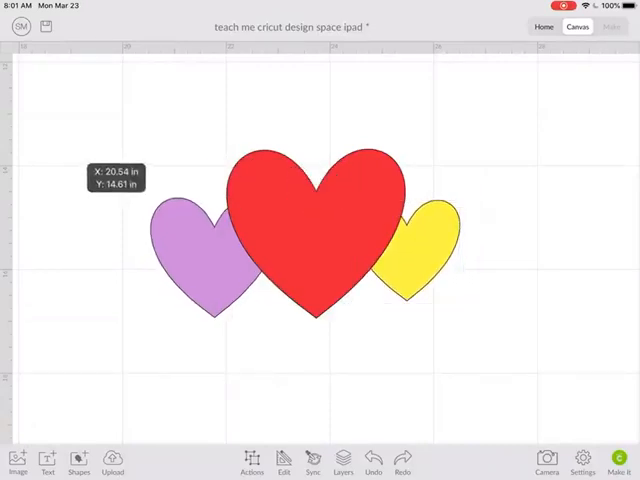
- Send the purple and yellow hearts to front, then center purple on red
{"action": "left_click", "coordinate": [200, 255]}
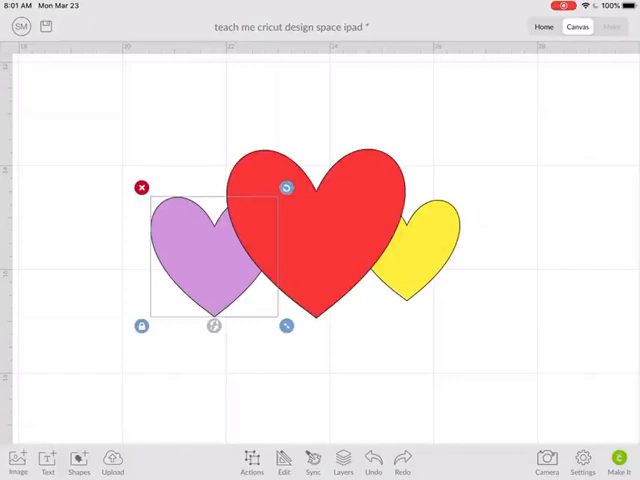
{"action": "left_click", "coordinate": [284, 462]}
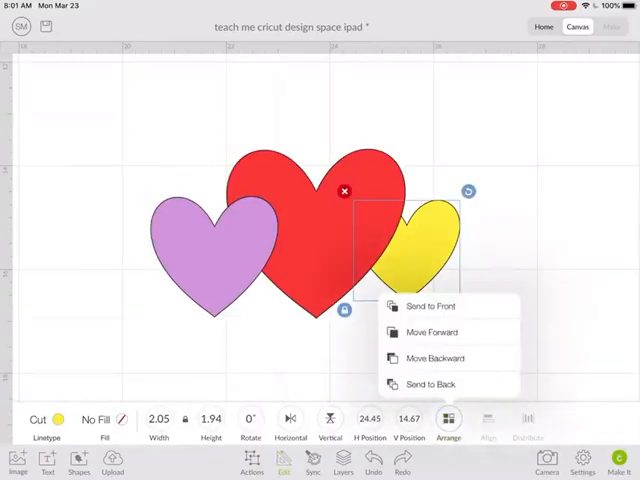
{"action": "left_click", "coordinate": [426, 306]}
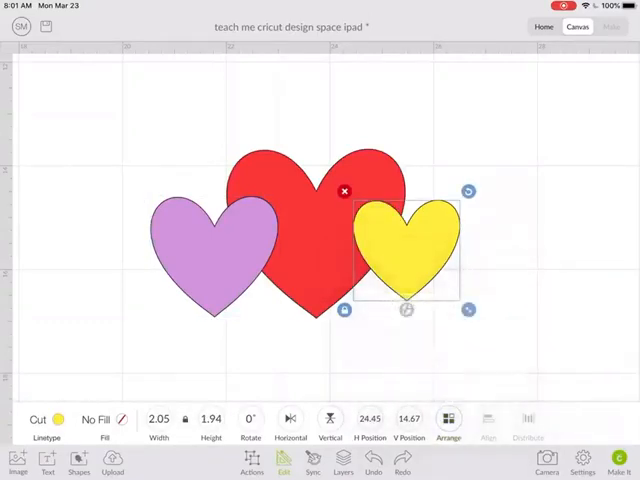
{"action": "left_click_drag", "start_coordinate": [405, 243], "coordinate": [443, 243]}
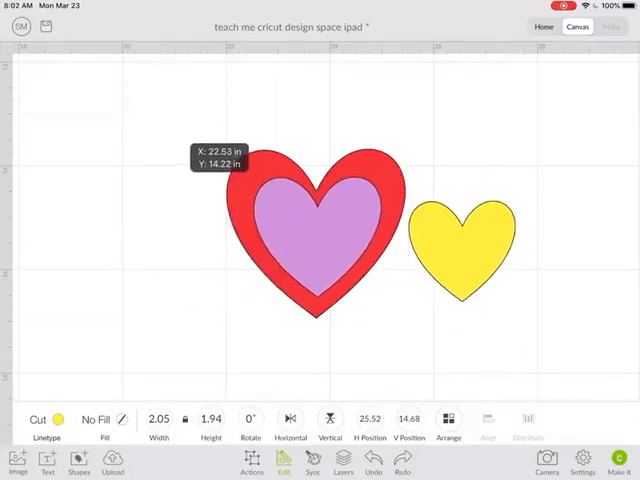
- Move the yellow heart onto the stack and send it to front
{"action": "left_click_drag", "start_coordinate": [460, 240], "coordinate": [435, 250]}
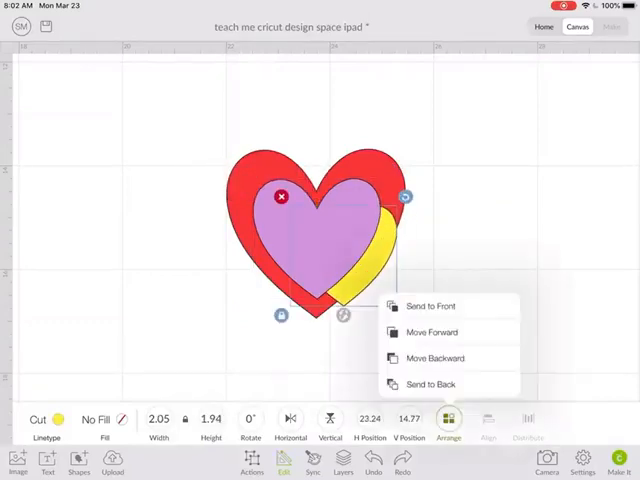
{"action": "left_click", "coordinate": [430, 306]}
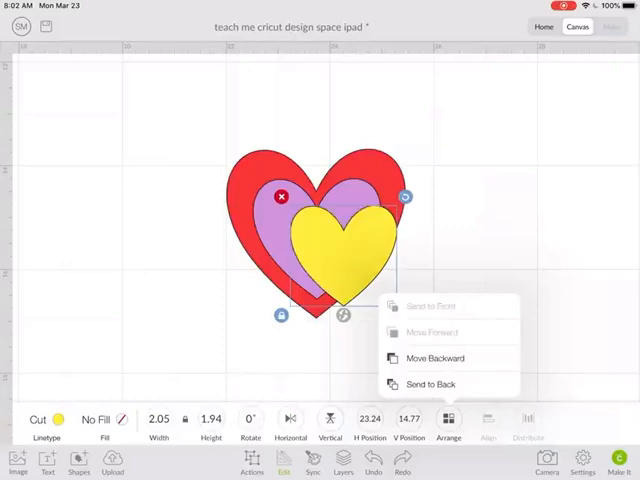